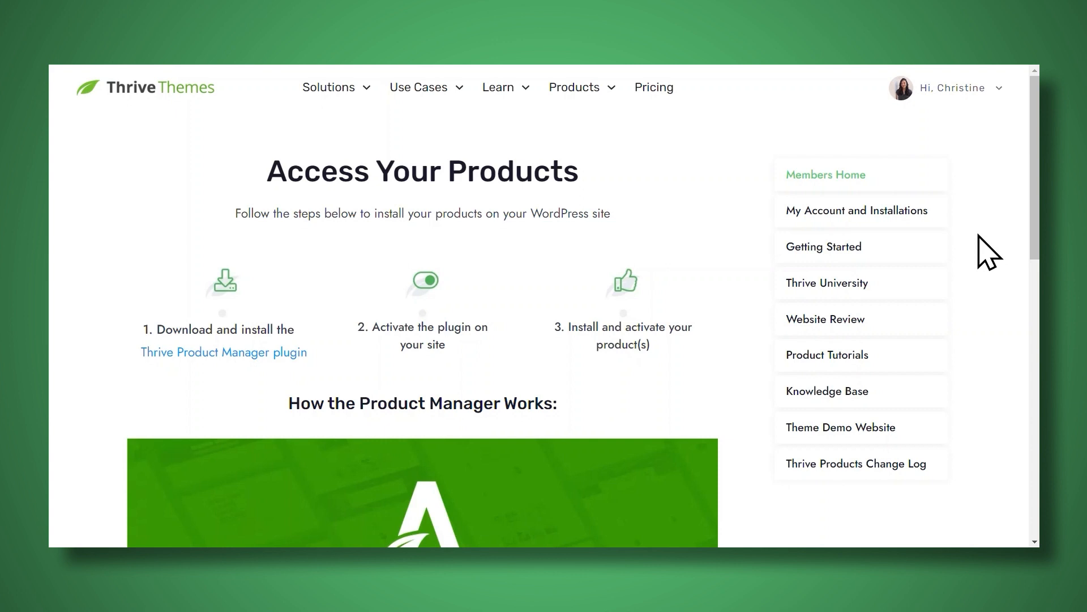
{"action": "mouse_move", "coordinate": [146, 389]}
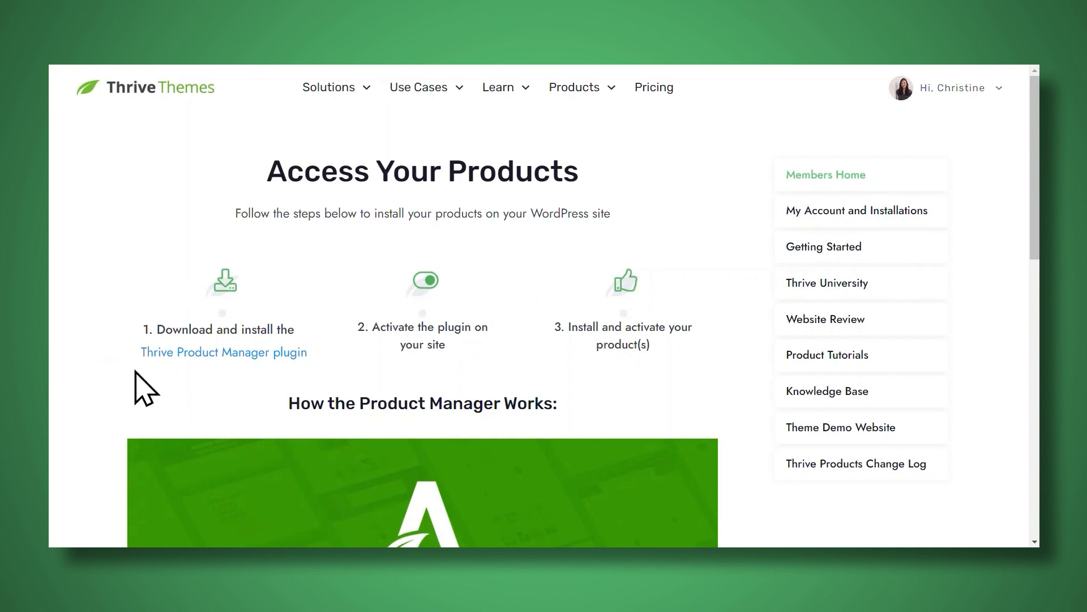
{"action": "mouse_move", "coordinate": [199, 284]}
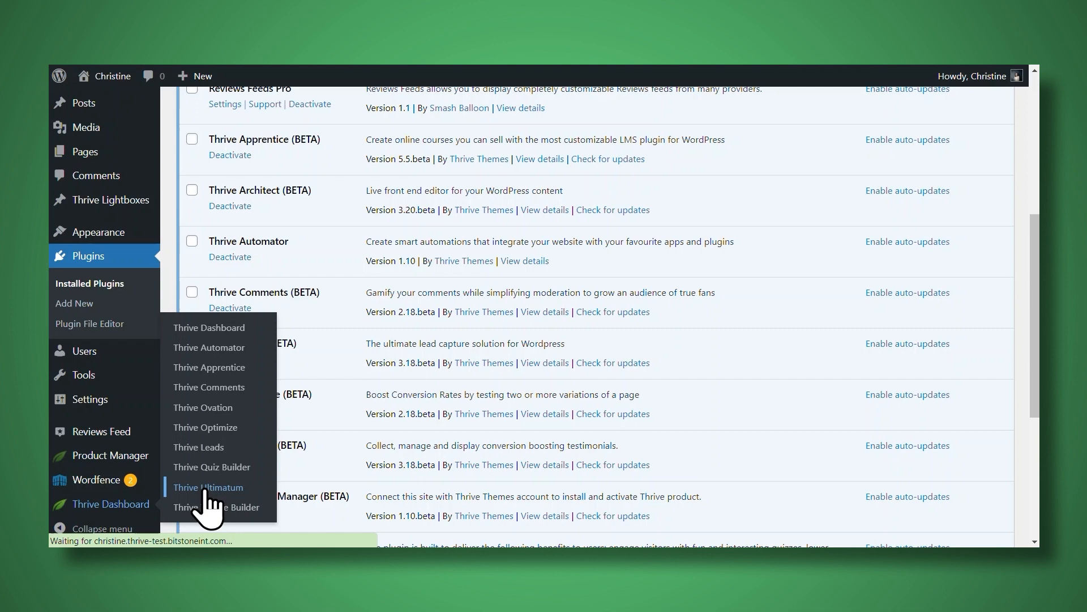
Step: Create a new campaign built from scratch and name it 'Easy SEO'
{"action": "left_click", "coordinate": [209, 487]}
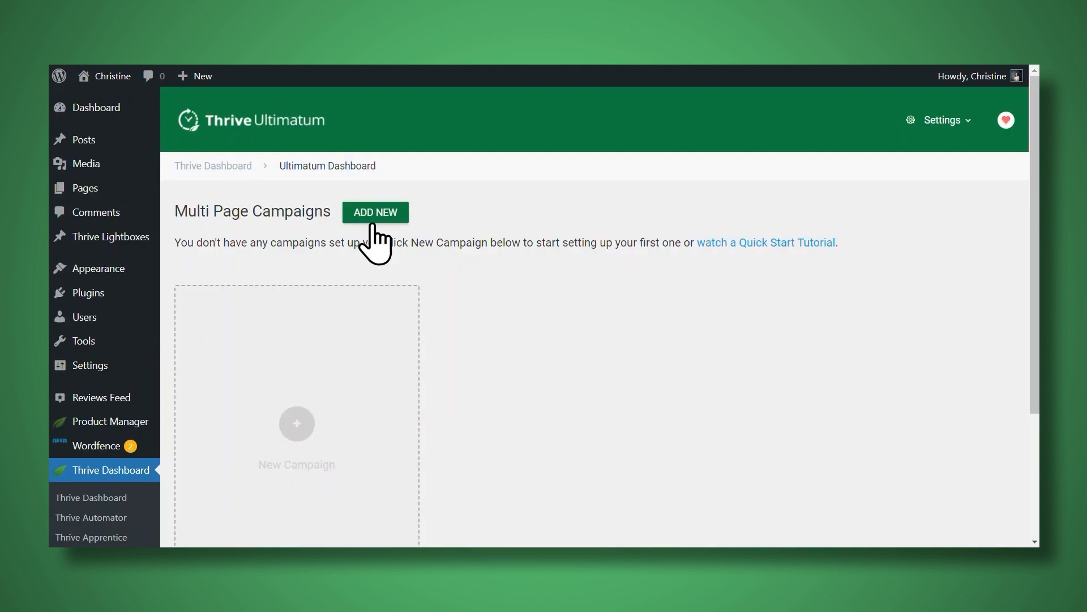
{"action": "left_click", "coordinate": [375, 212]}
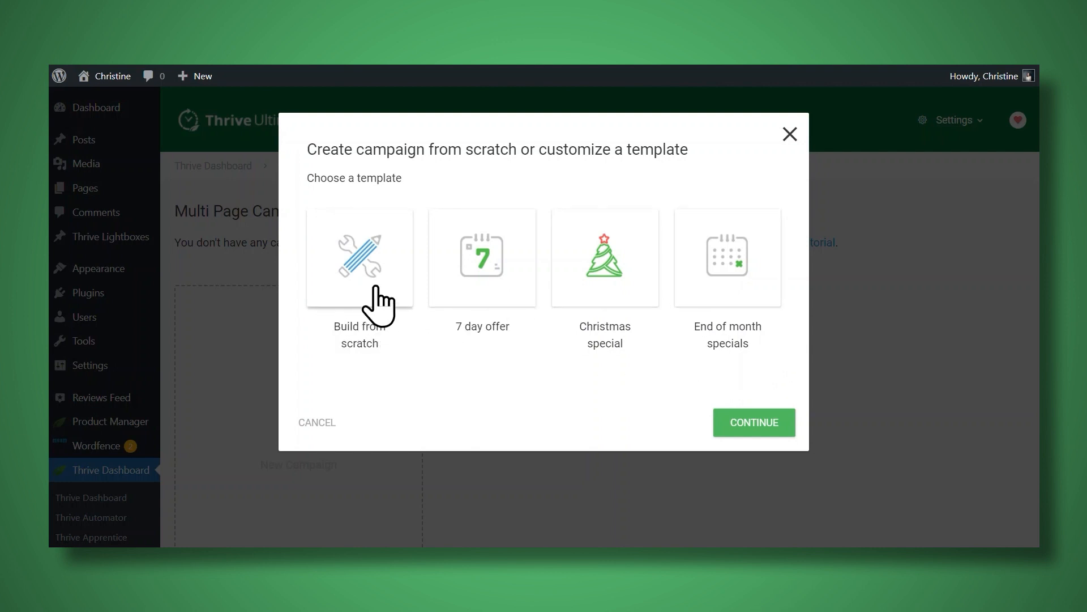
{"action": "left_click", "coordinate": [359, 258]}
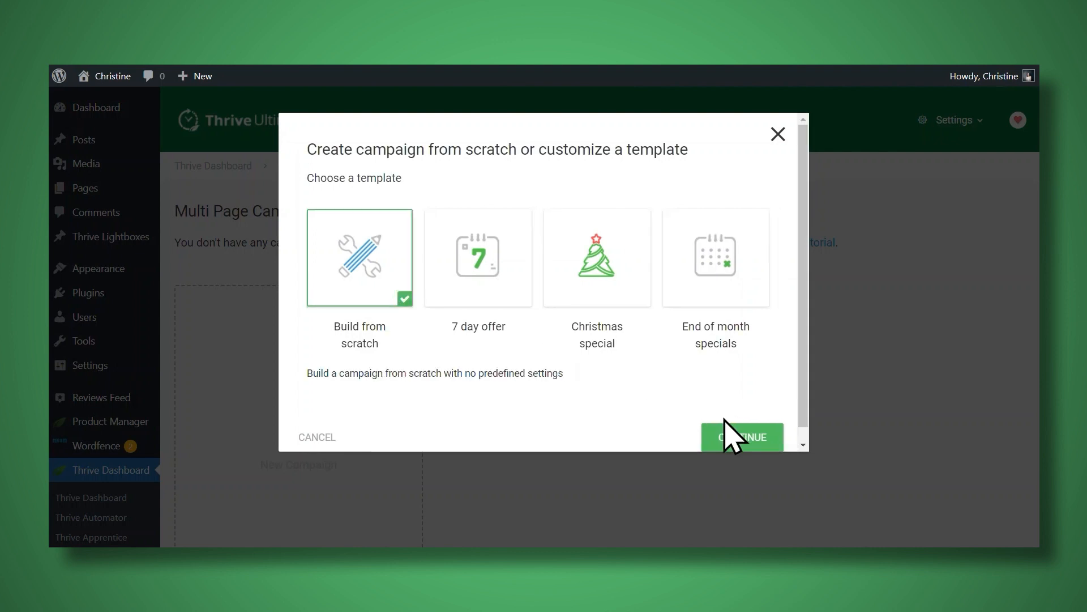
{"action": "left_click", "coordinate": [741, 438]}
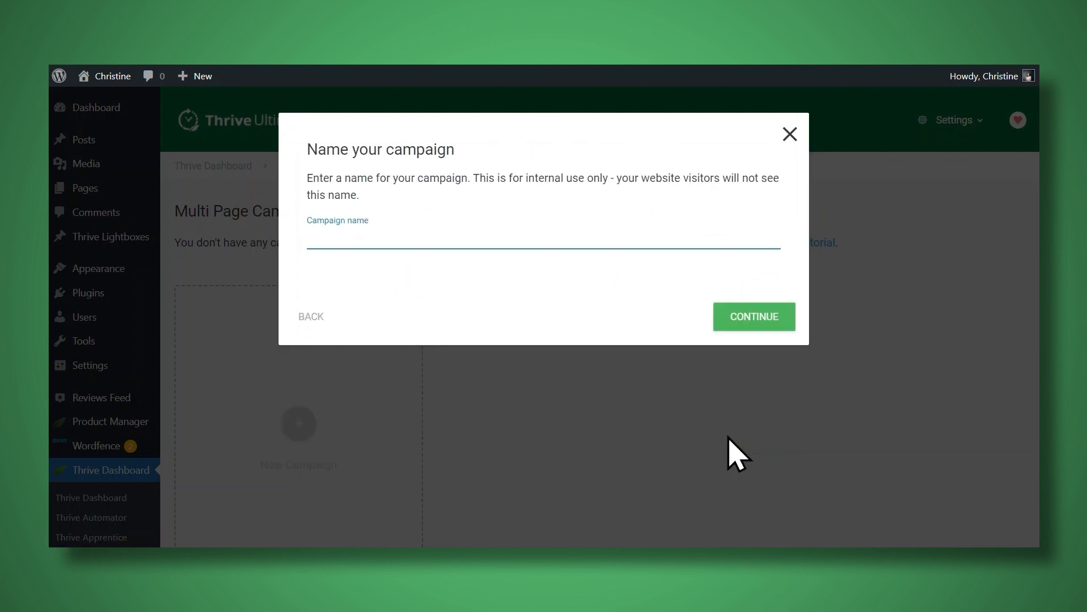
{"action": "type", "text": "Easy SEO"}
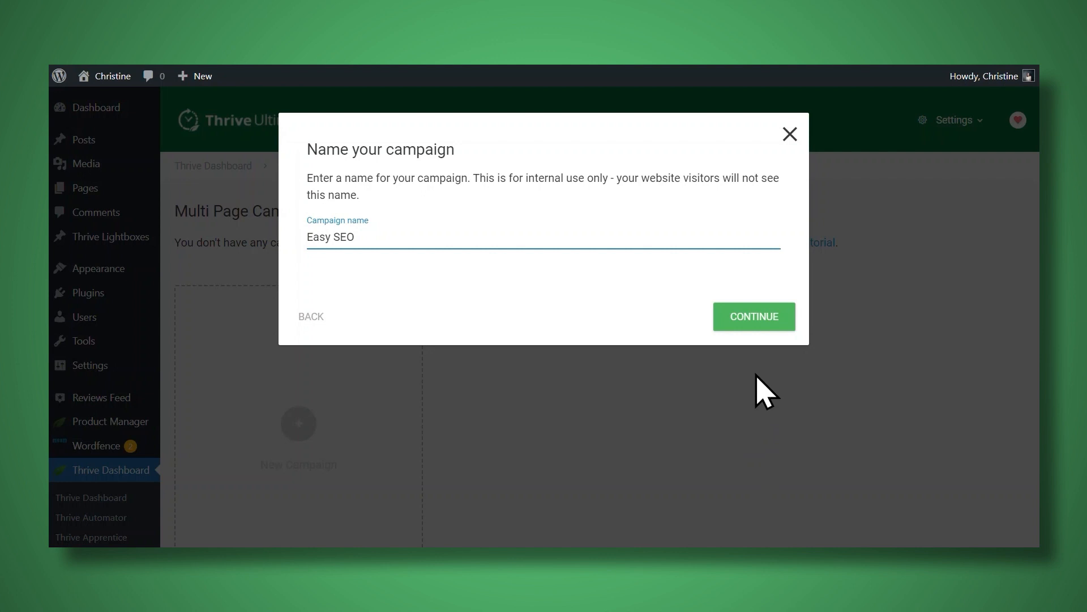
{"action": "left_click", "coordinate": [754, 316]}
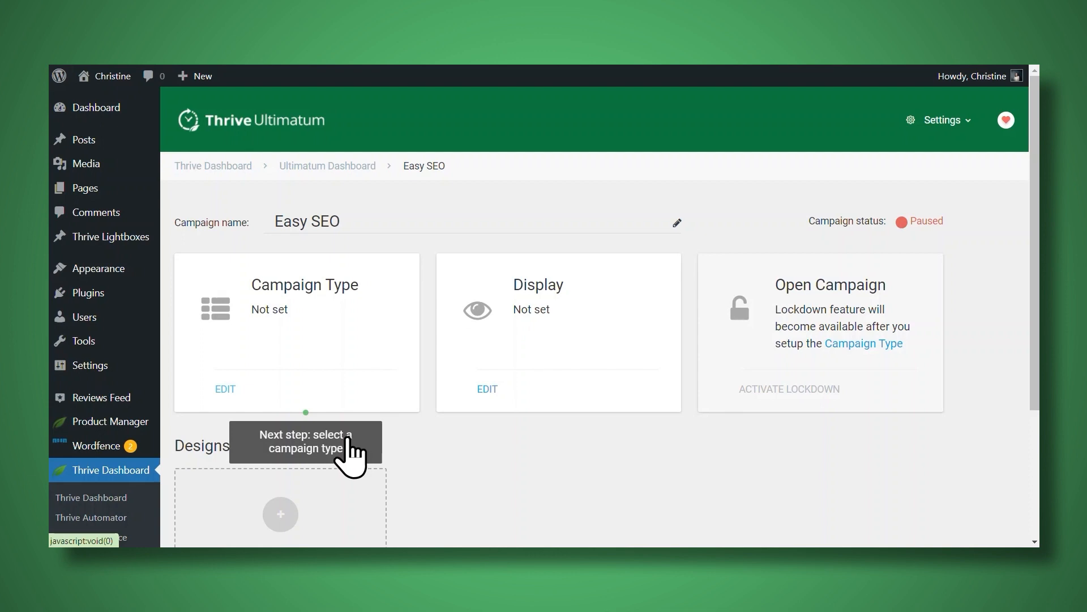
Step: Set the campaign type to Fixed Dates, 18 April 2023 to 25 April 2023, and save
{"action": "left_click", "coordinate": [225, 389]}
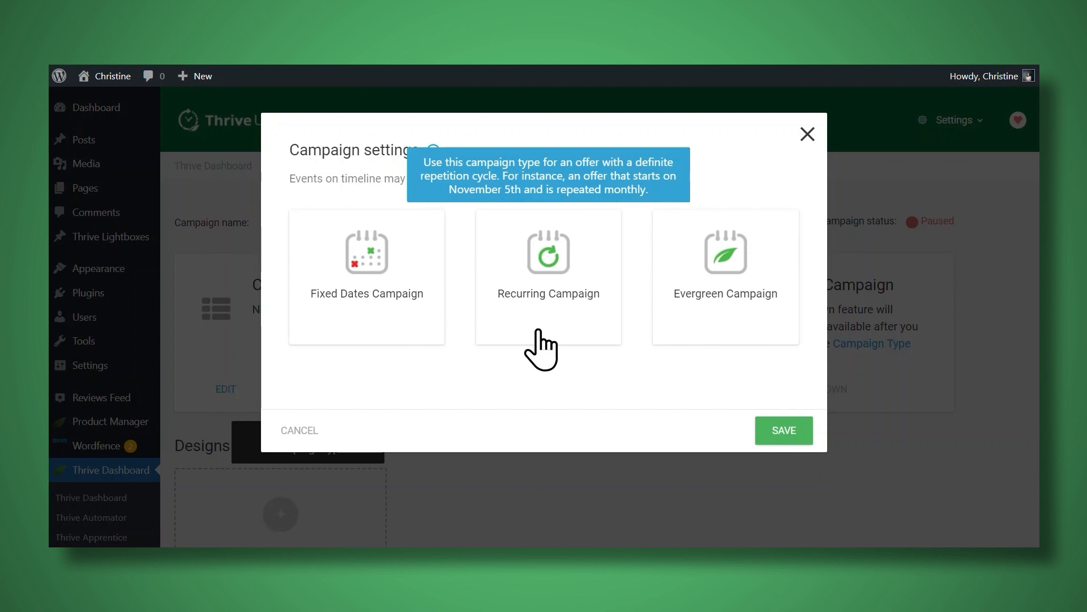
{"action": "mouse_move", "coordinate": [707, 344]}
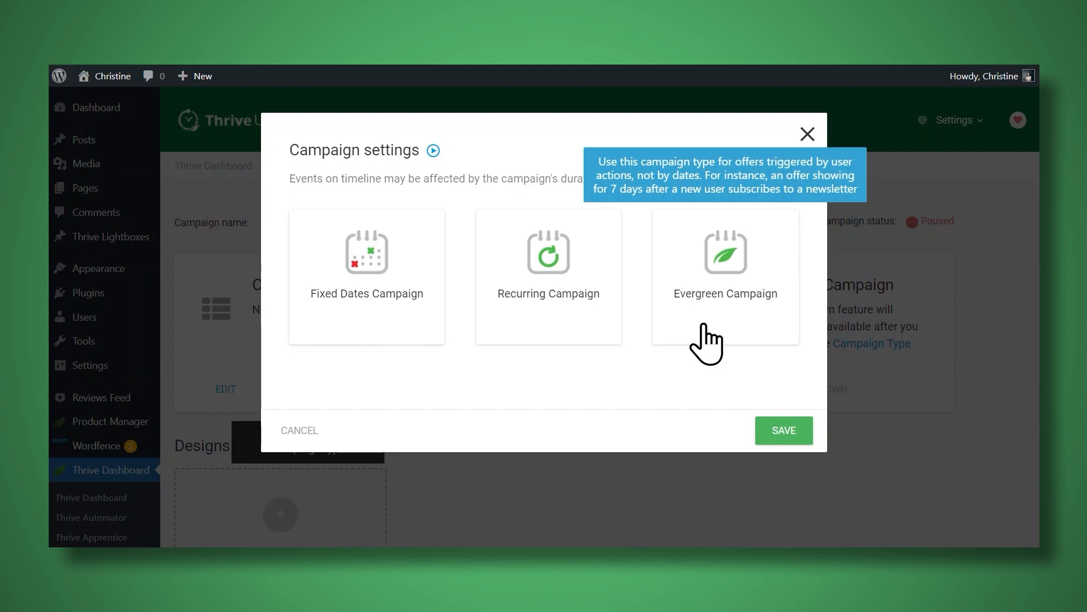
{"action": "mouse_move", "coordinate": [622, 343]}
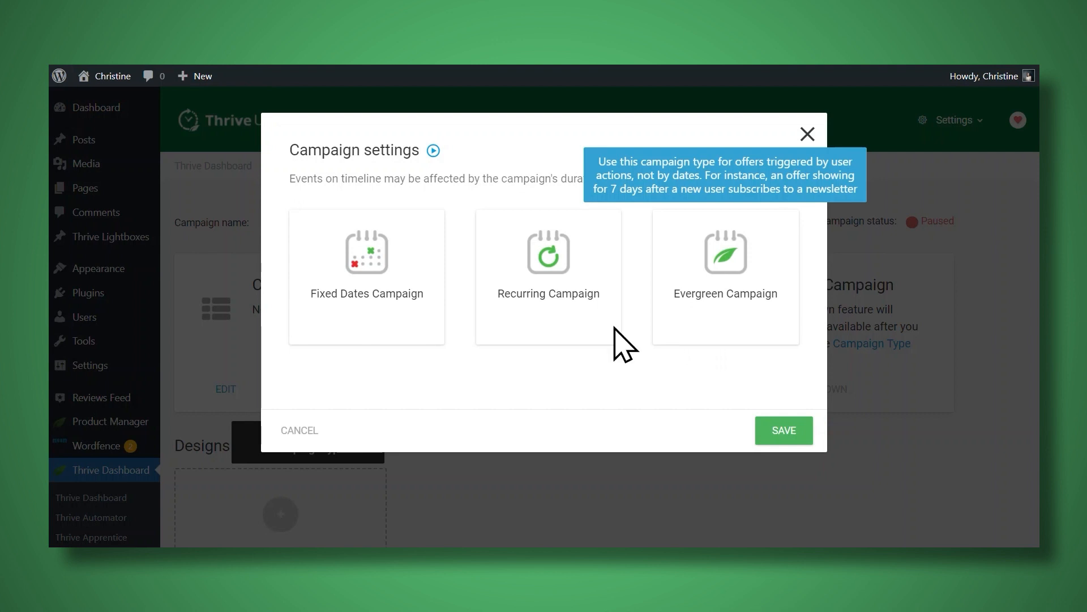
{"action": "left_click", "coordinate": [366, 257]}
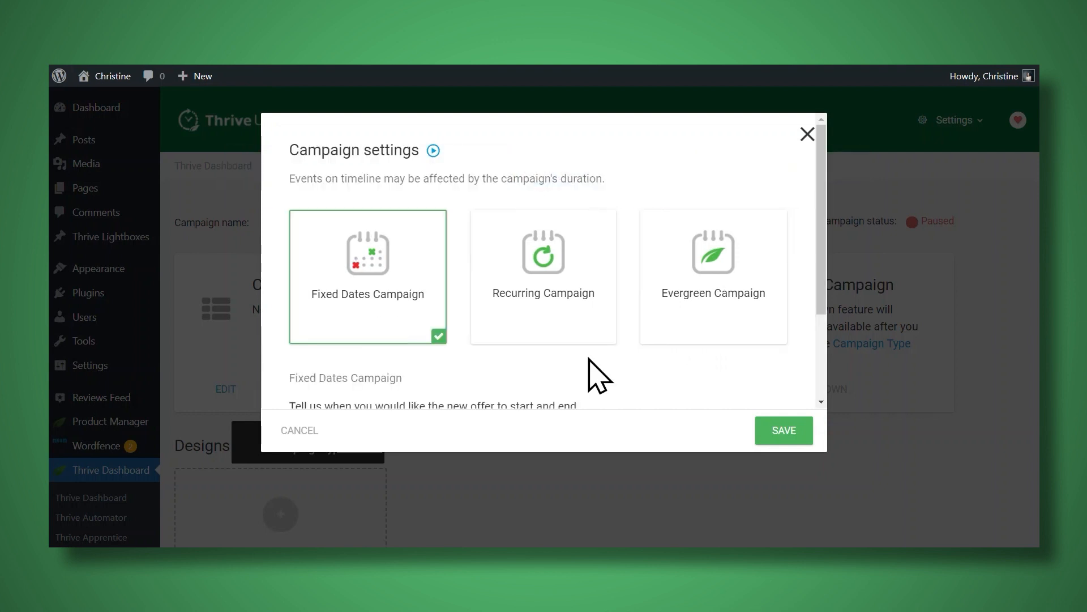
{"action": "scroll", "scroll_direction": "down", "scroll_amount": 3}
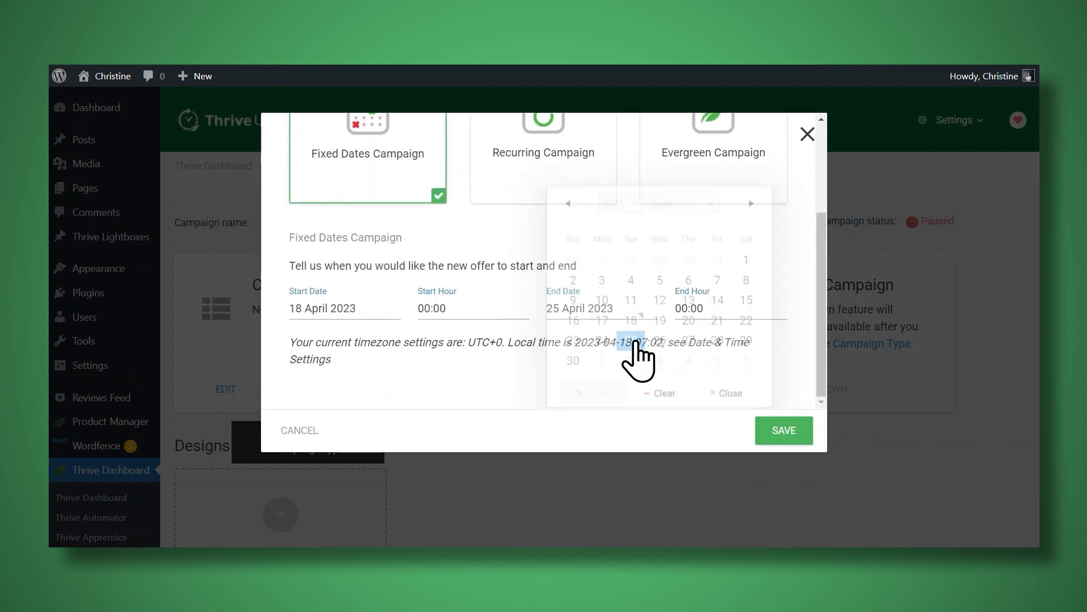
{"action": "left_click", "coordinate": [782, 430]}
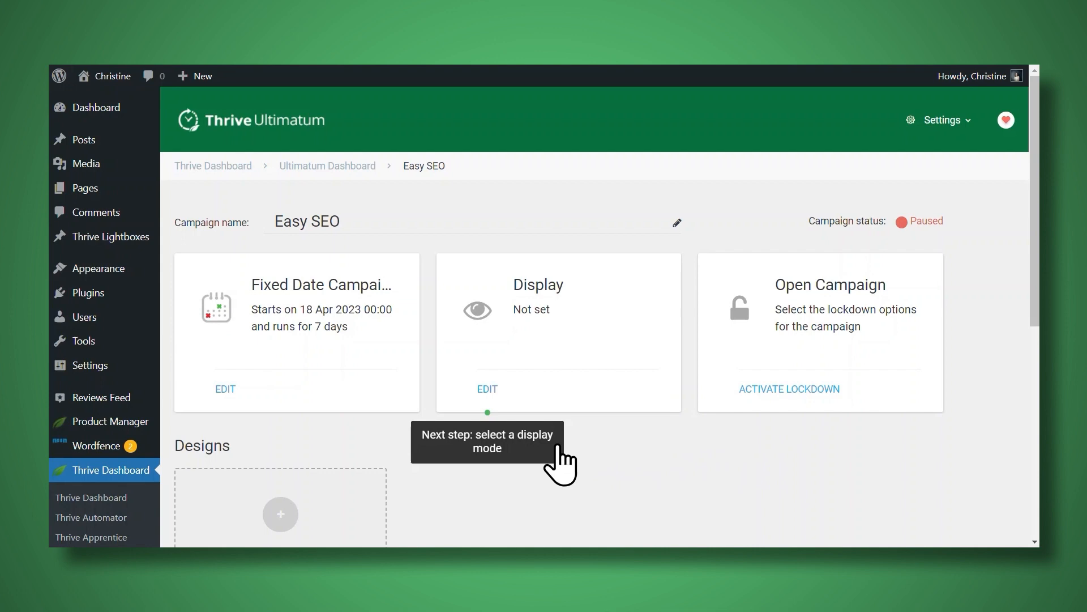
Step: Set Display to the '_ Sales – finished' page under Pages and save
{"action": "left_click", "coordinate": [487, 388]}
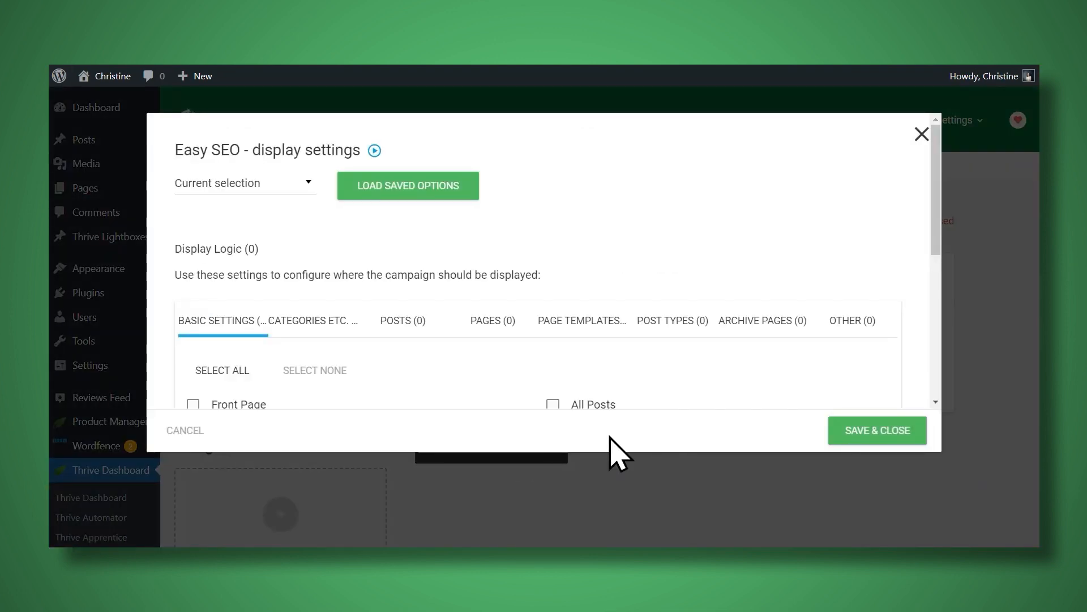
{"action": "scroll", "scroll_direction": "down", "scroll_amount": 3}
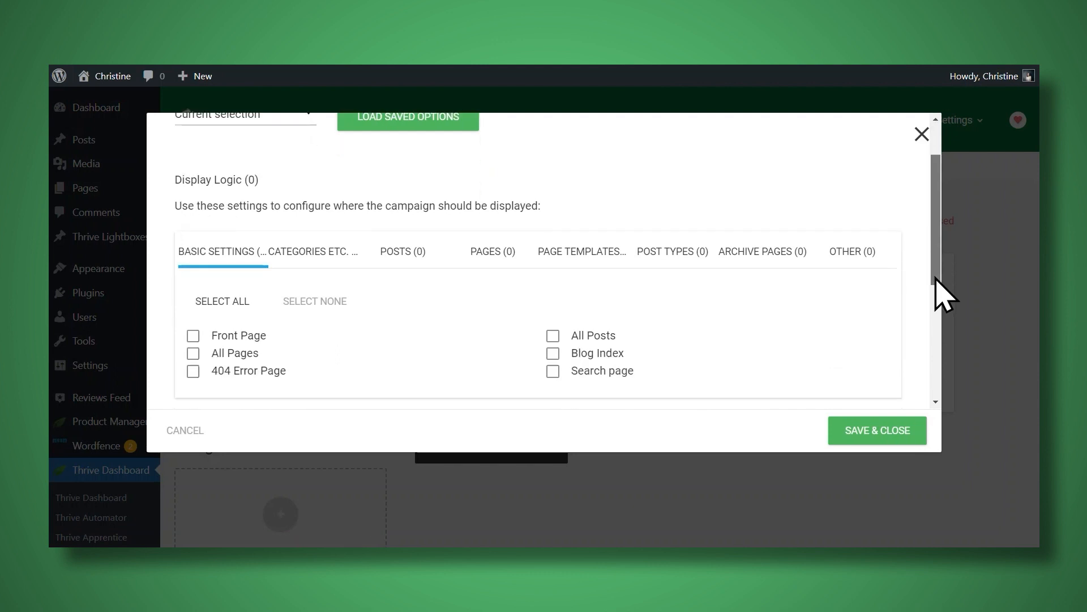
{"action": "scroll", "scroll_direction": "down", "scroll_amount": 3}
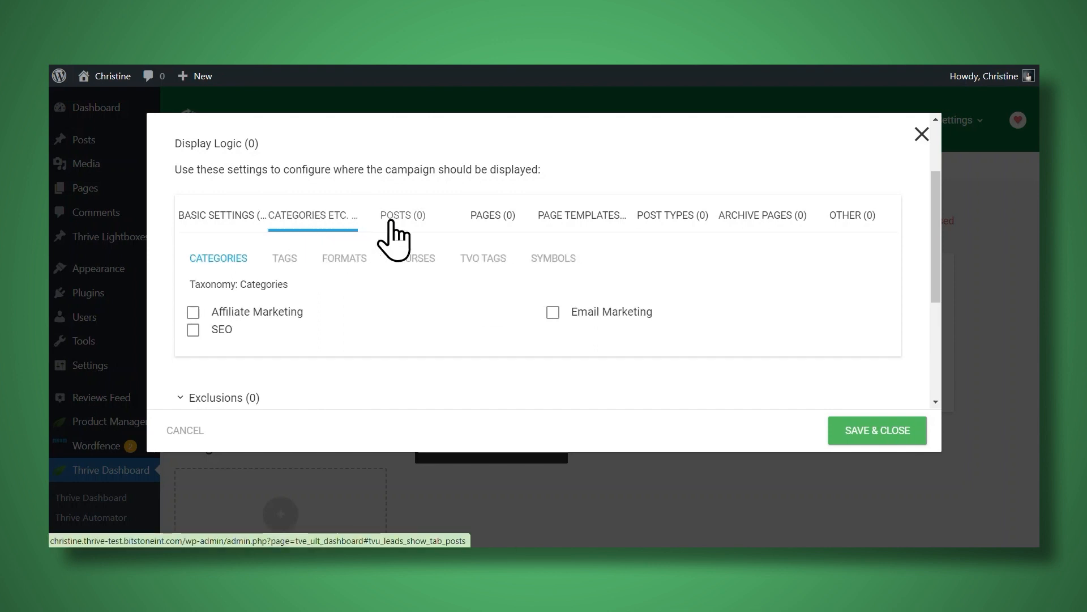
{"action": "left_click", "coordinate": [403, 215]}
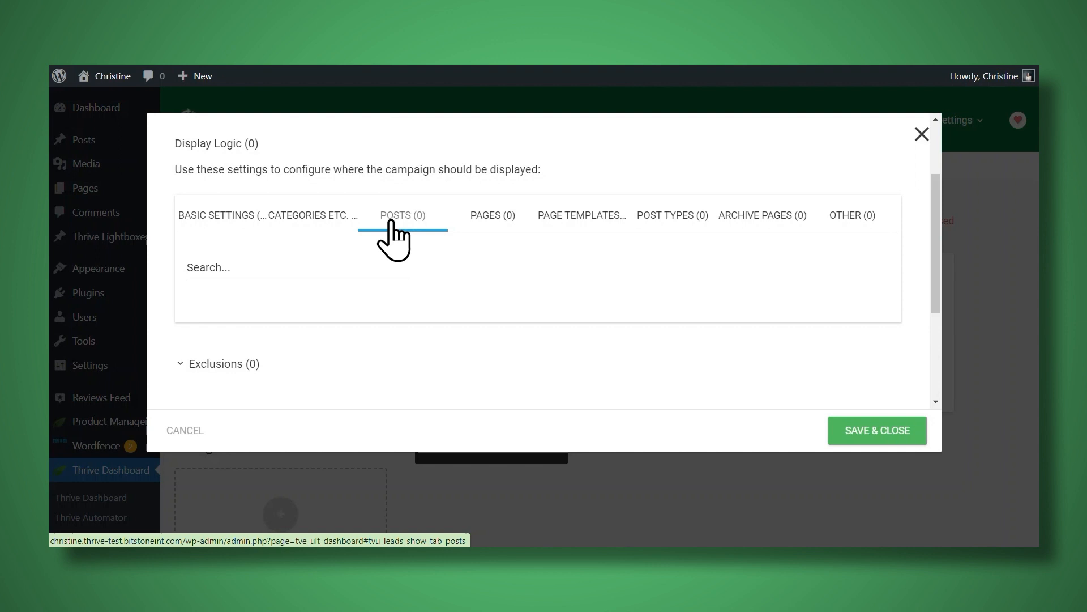
{"action": "left_click", "coordinate": [492, 215]}
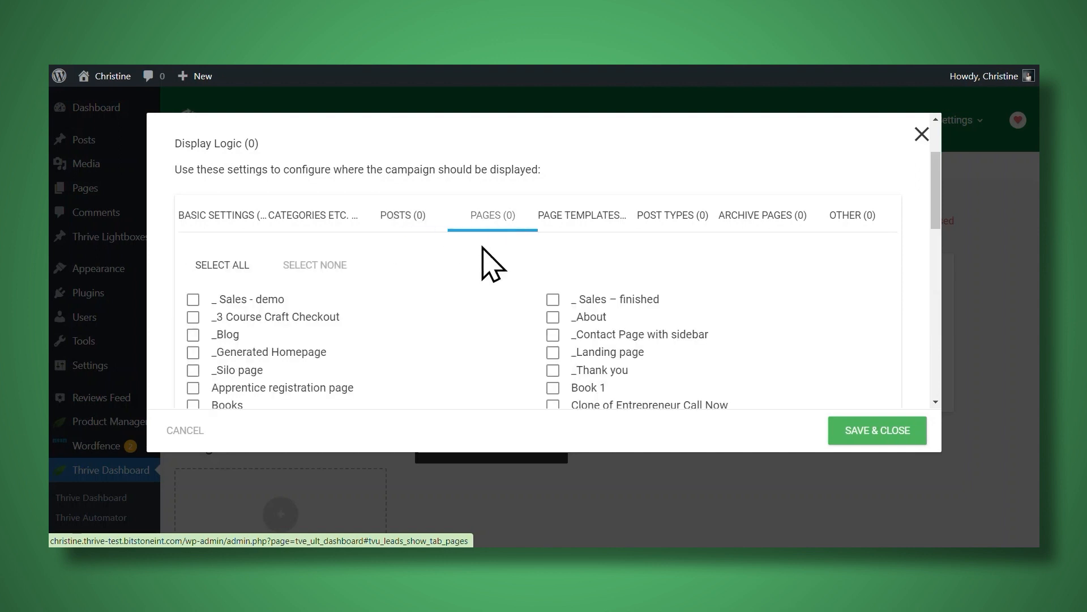
{"action": "mouse_move", "coordinate": [480, 316]}
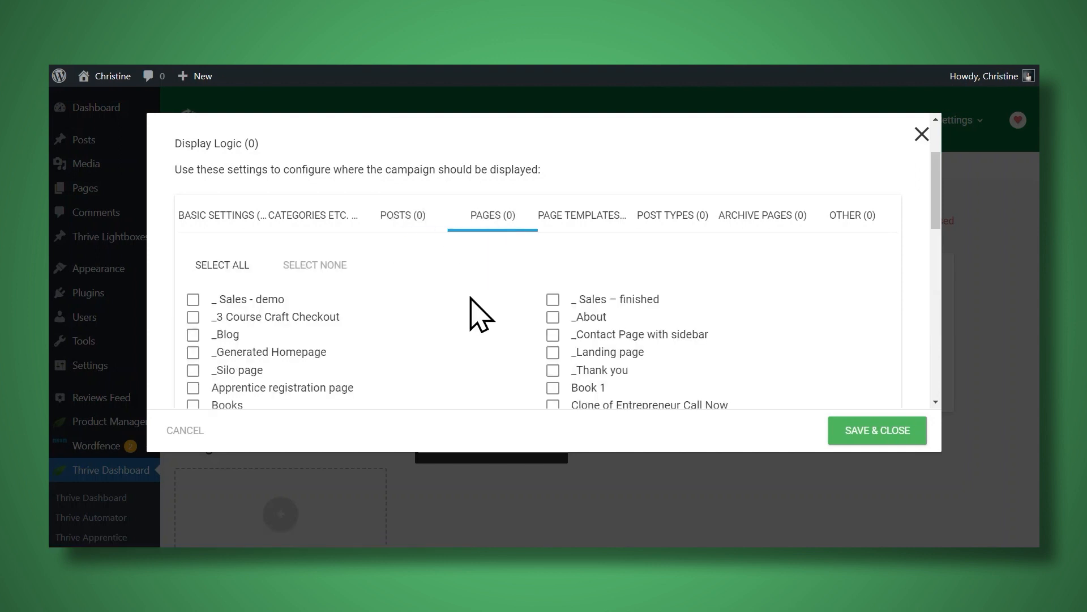
{"action": "left_click", "coordinate": [553, 299]}
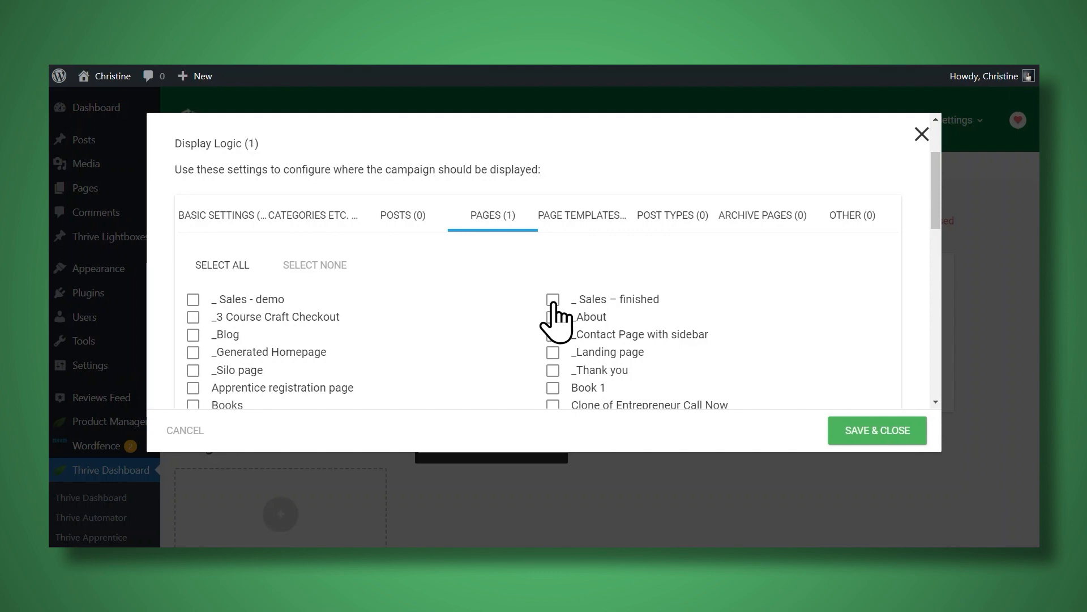
{"action": "left_click", "coordinate": [552, 299]}
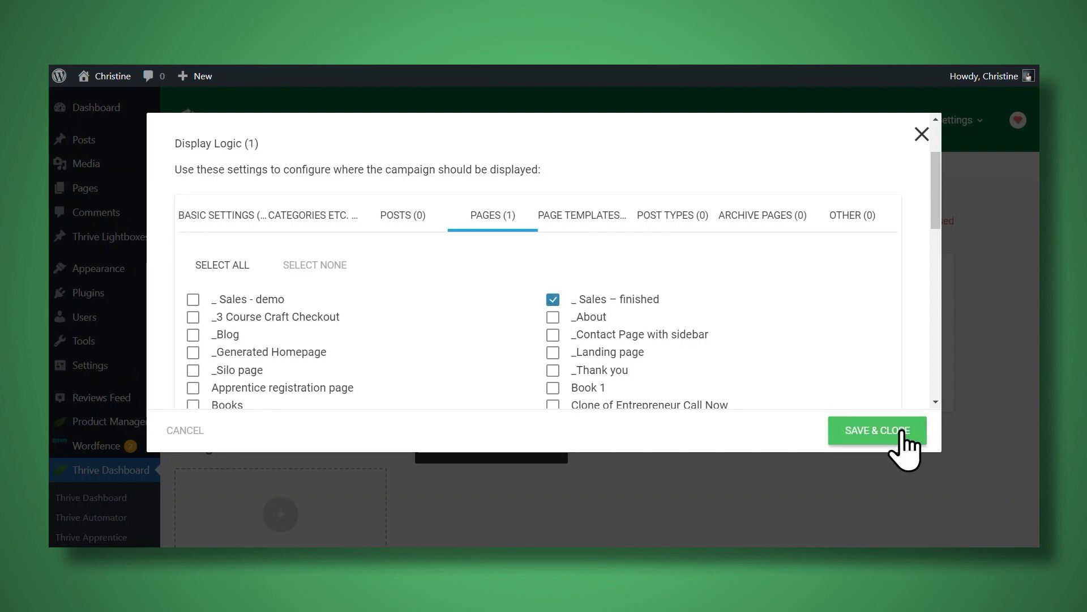
{"action": "left_click", "coordinate": [877, 430]}
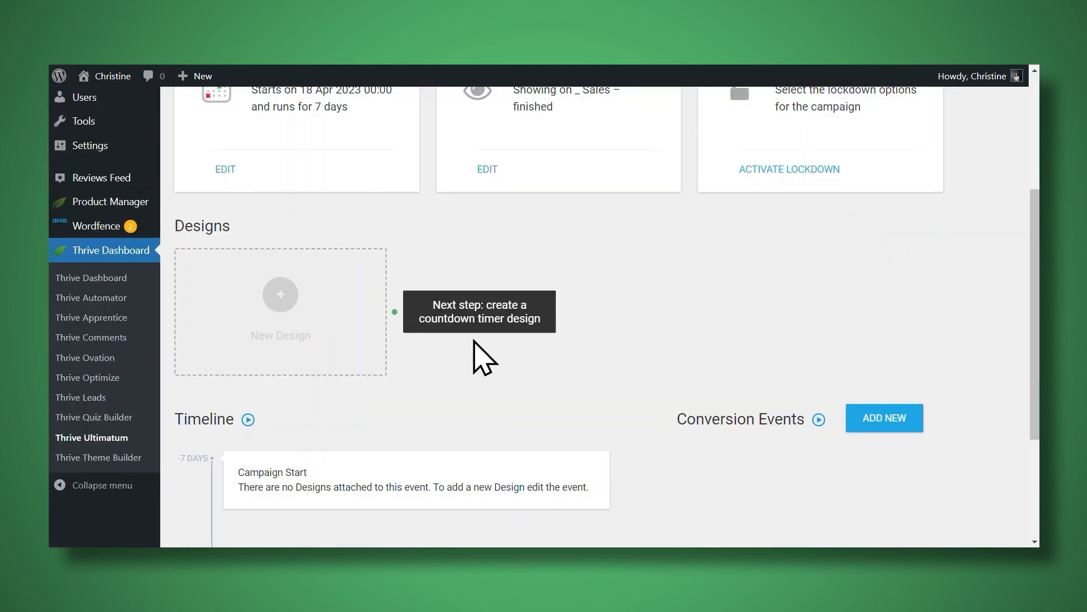
Step: Add a Top ribbon design with Push content and bring up its template gallery
{"action": "left_click", "coordinate": [279, 293]}
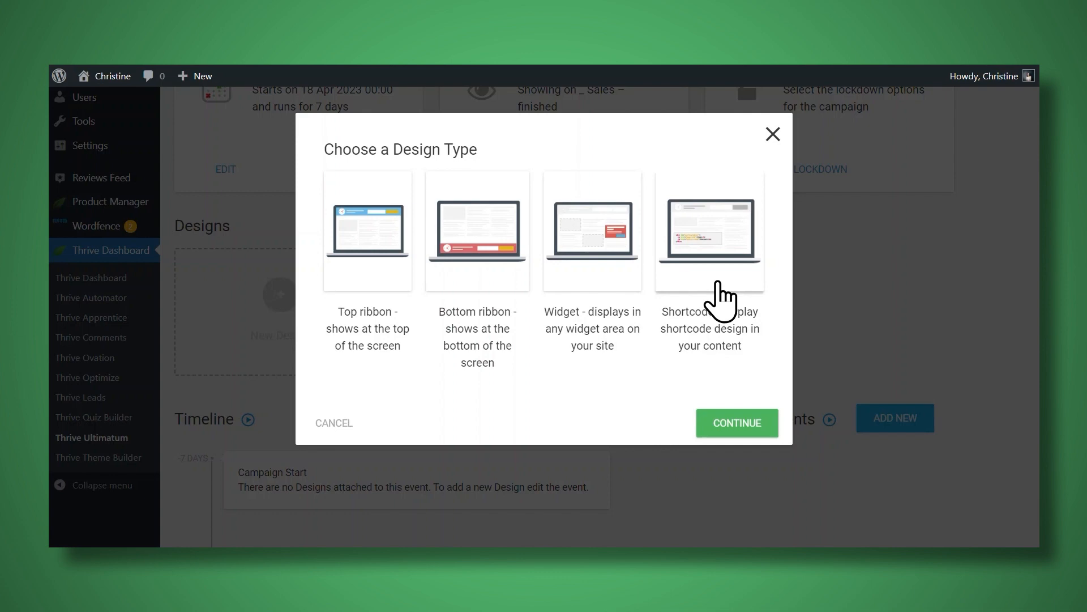
{"action": "mouse_move", "coordinate": [364, 308]}
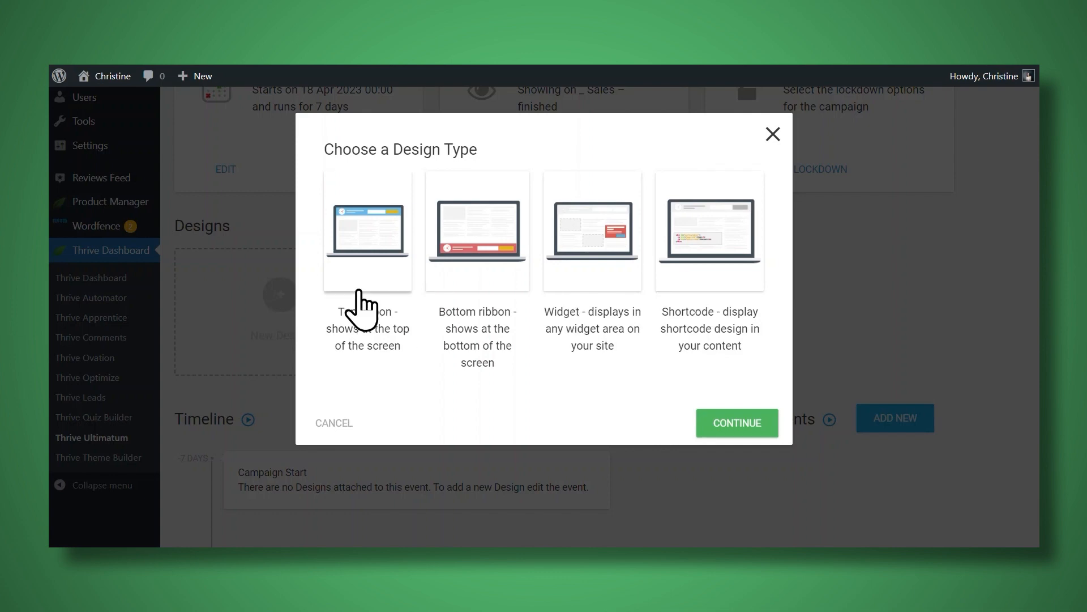
{"action": "left_click", "coordinate": [367, 231]}
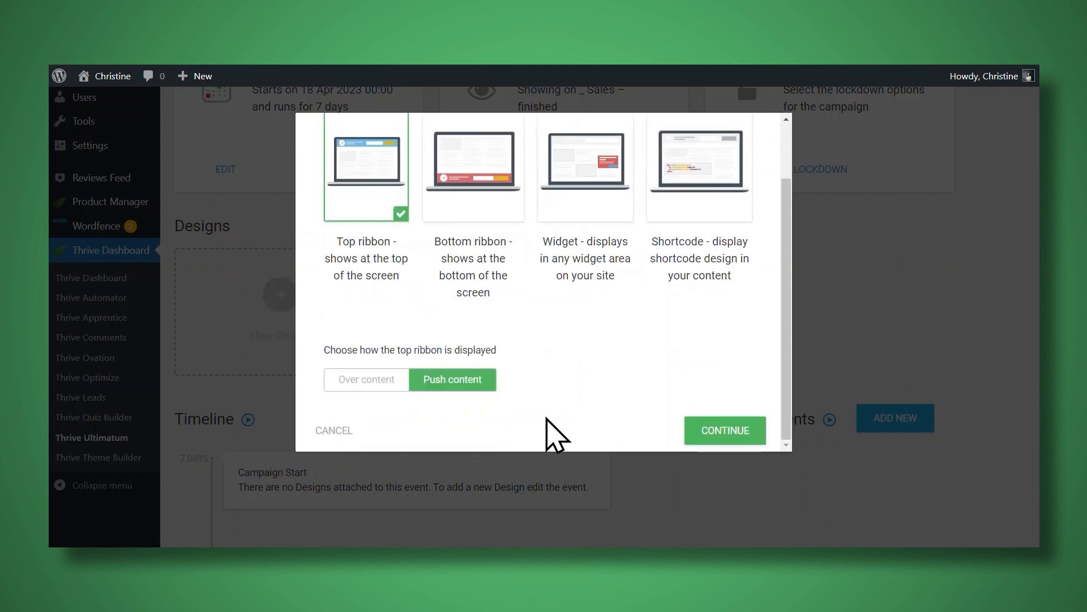
{"action": "left_click", "coordinate": [724, 430]}
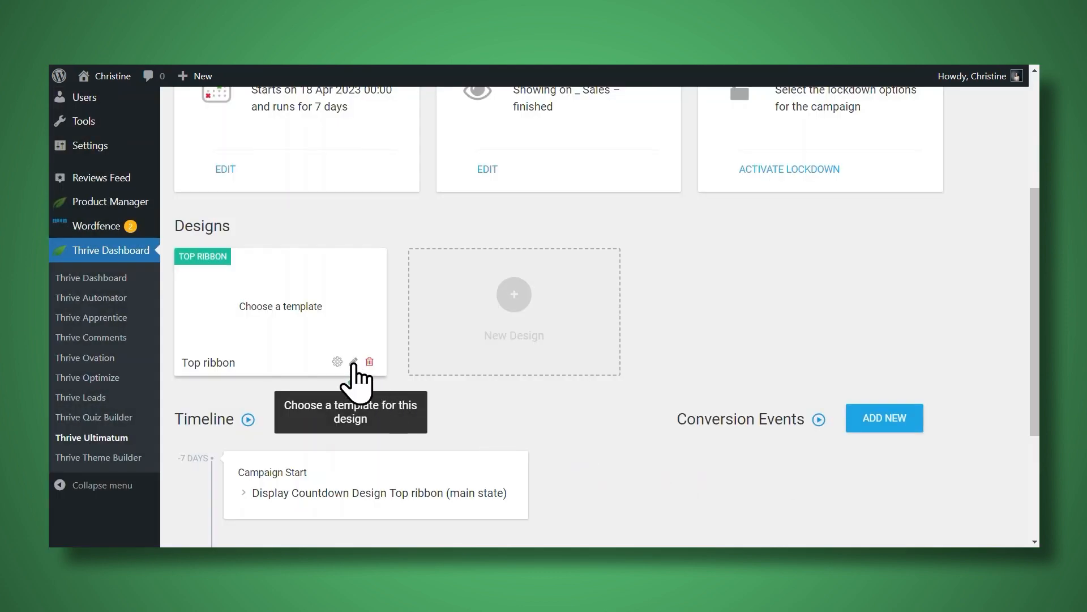
{"action": "left_click", "coordinate": [354, 362]}
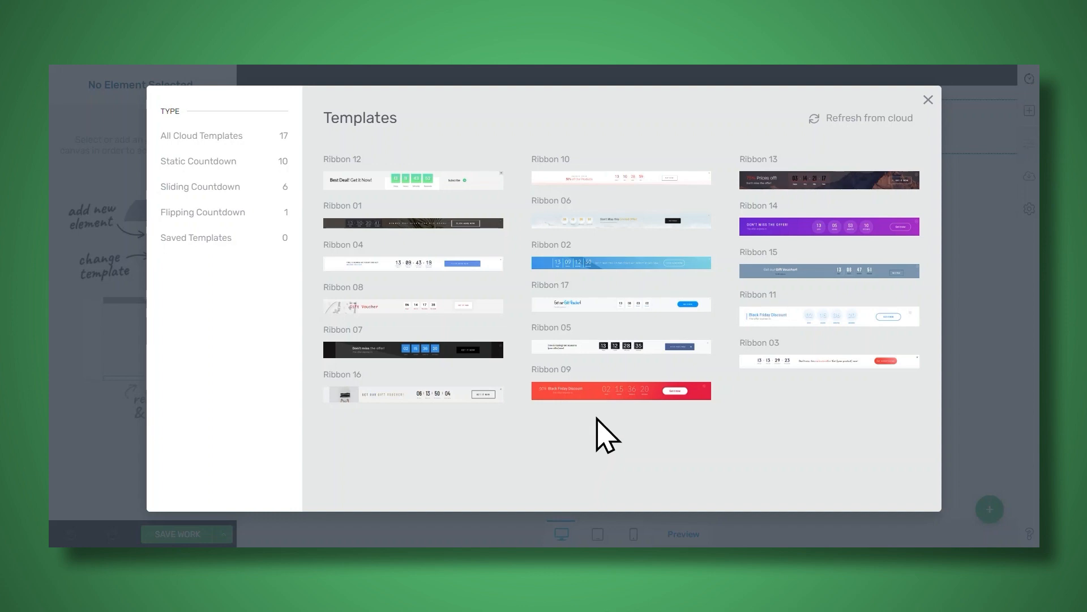
Step: Apply the red countdown Ribbon template, restyle its headline in Montserrat, and save the work
{"action": "left_click", "coordinate": [620, 390]}
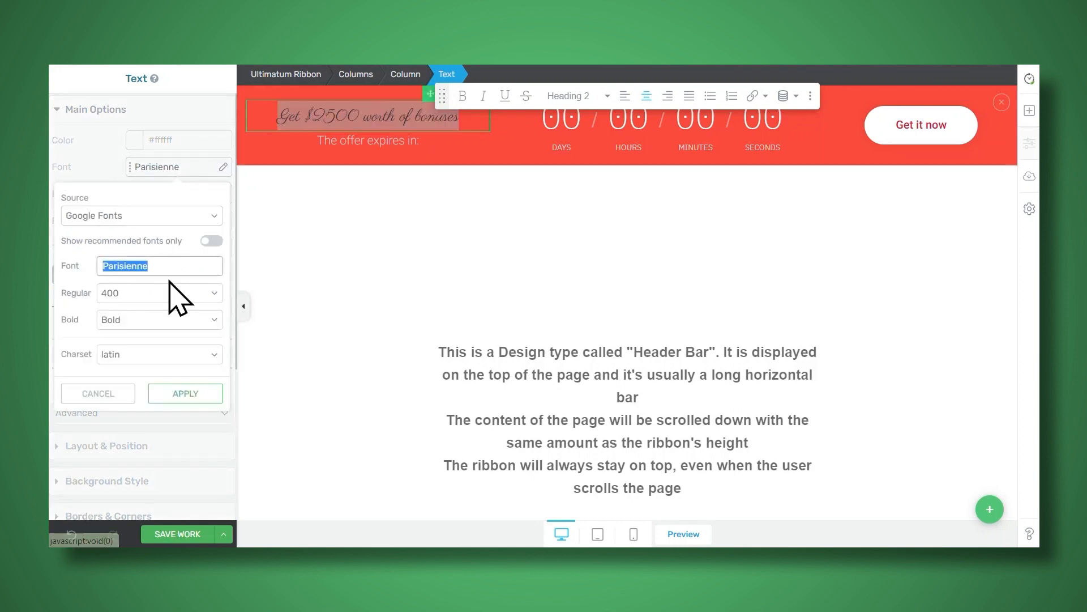
{"action": "type", "text": "mont"}
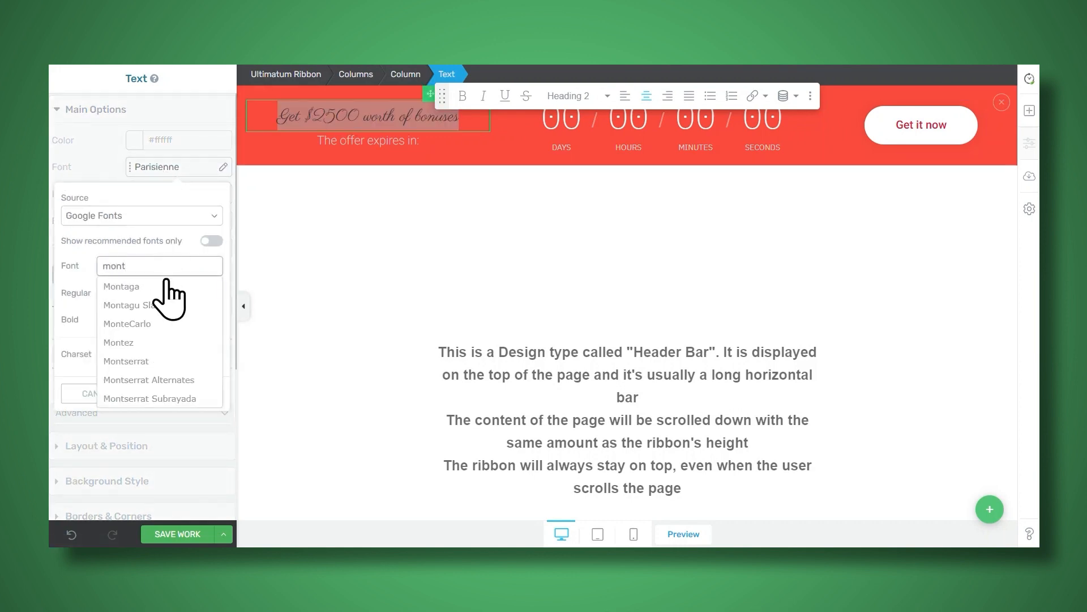
{"action": "left_click", "coordinate": [126, 360]}
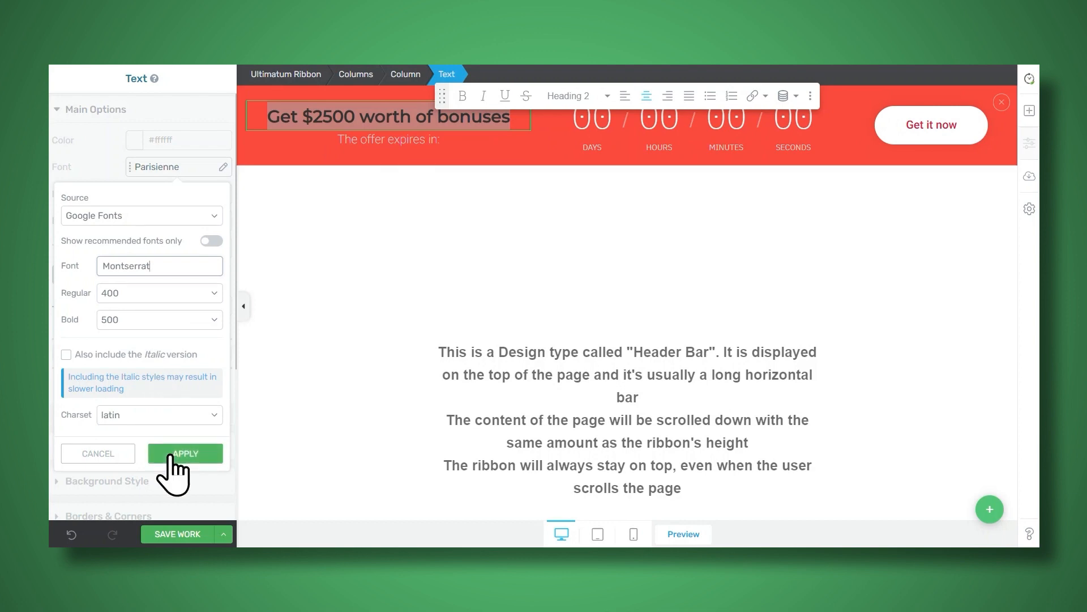
{"action": "left_click", "coordinate": [184, 453]}
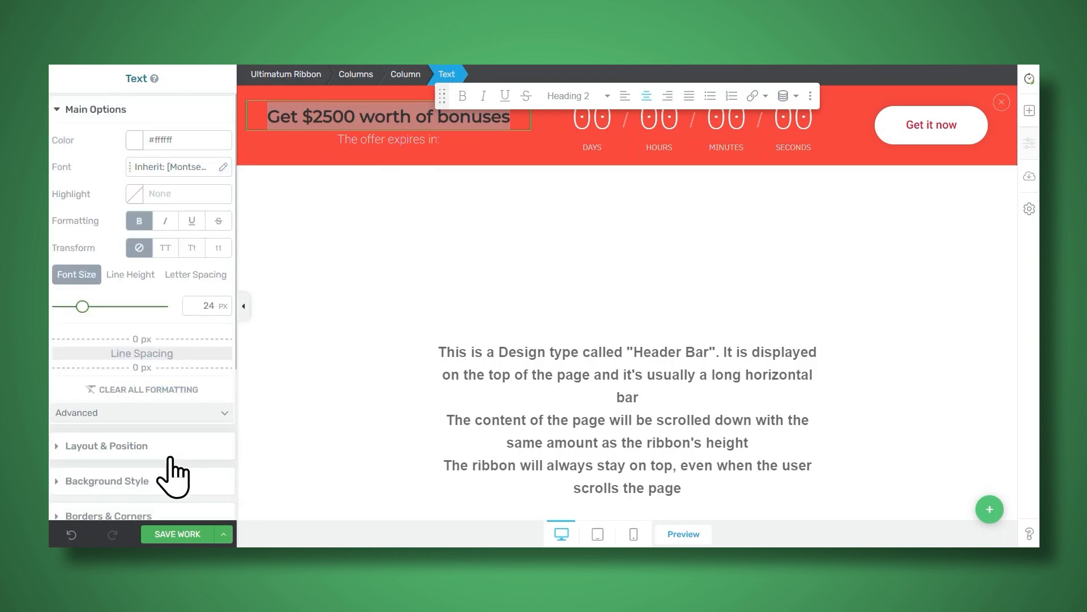
{"action": "left_click", "coordinate": [177, 534]}
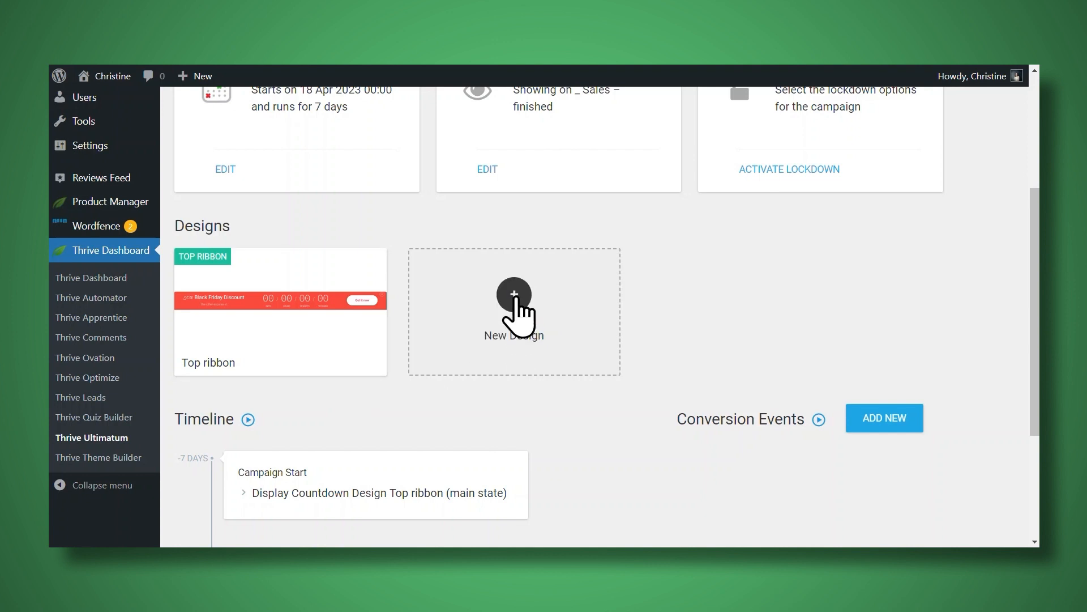
Step: Dismiss the extra design dialog and save the Campaign Start event with Top ribbon shown
{"action": "left_click", "coordinate": [514, 311]}
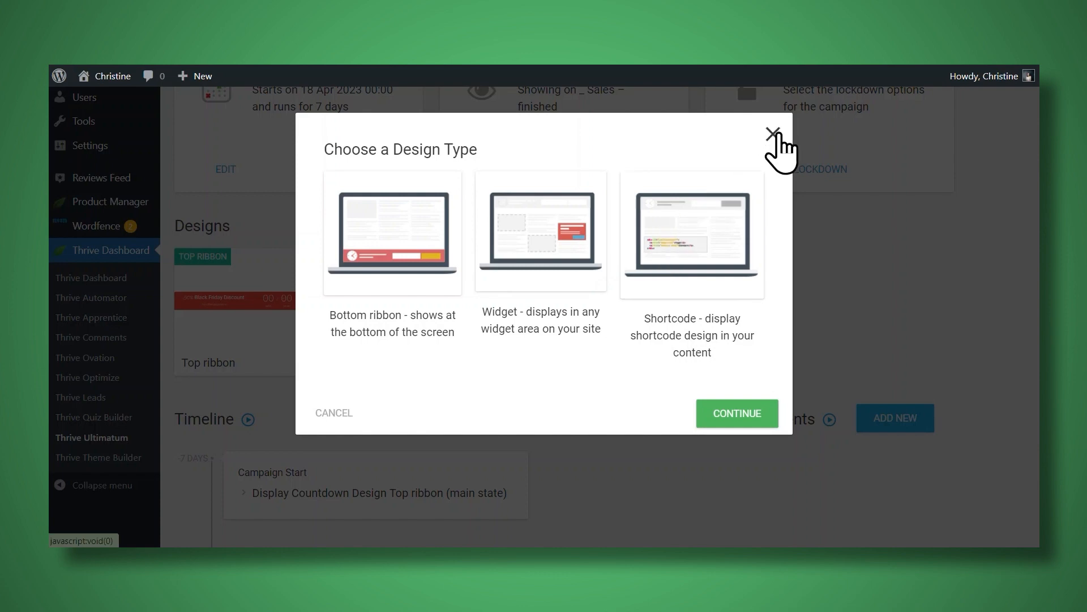
{"action": "left_click", "coordinate": [773, 133]}
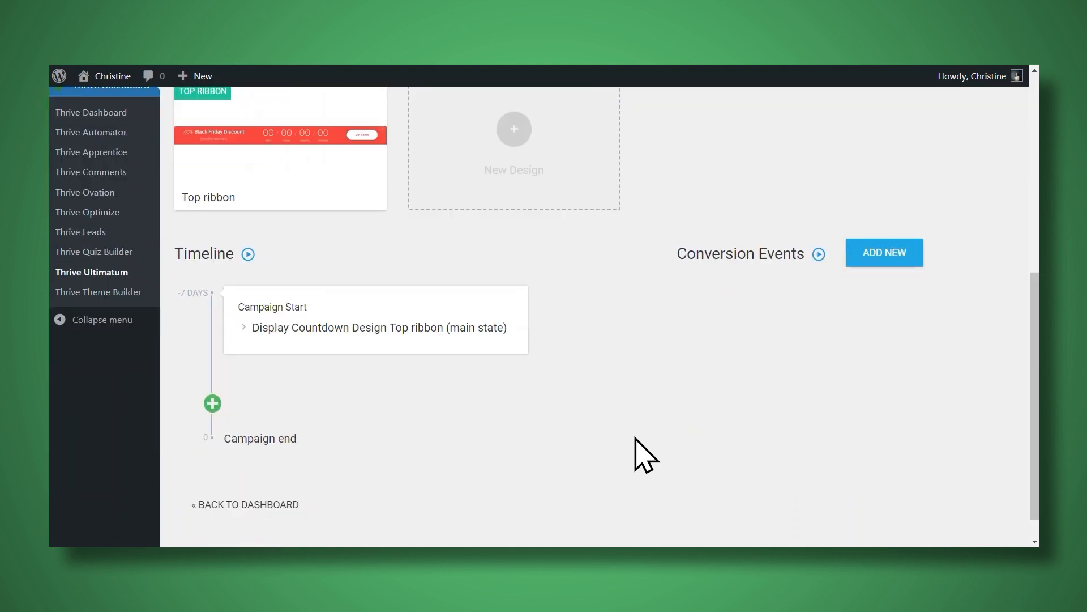
{"action": "mouse_move", "coordinate": [516, 319]}
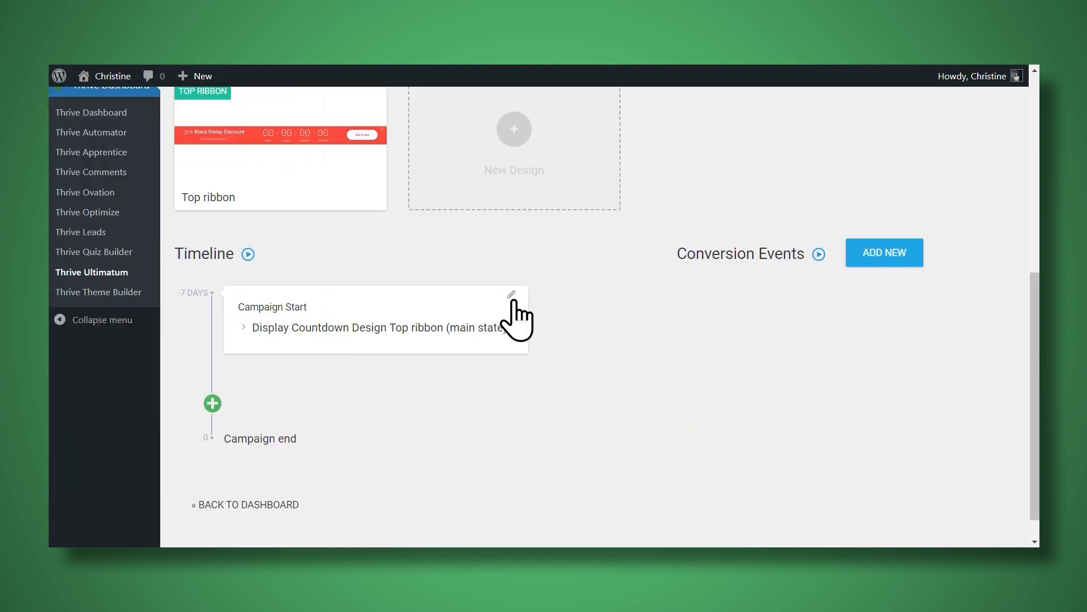
{"action": "mouse_move", "coordinate": [312, 333]}
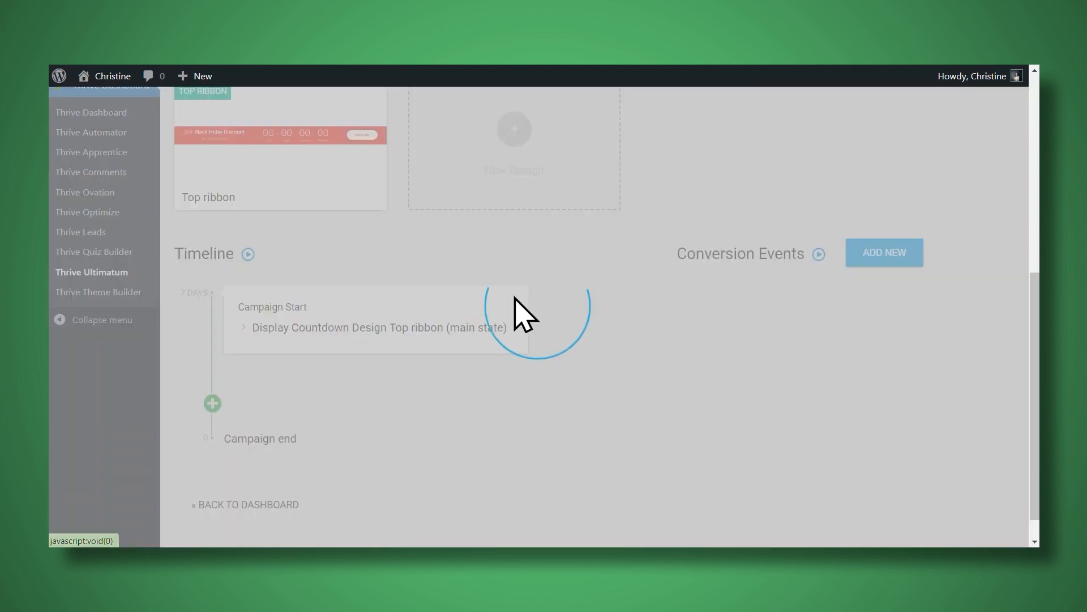
{"action": "left_click", "coordinate": [380, 327]}
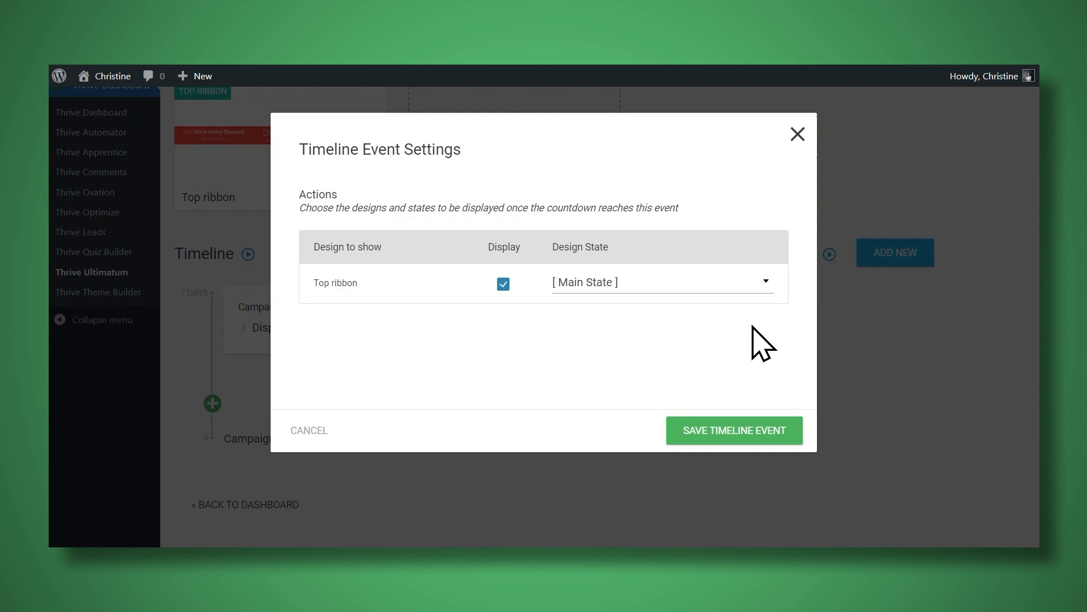
{"action": "mouse_move", "coordinate": [512, 335]}
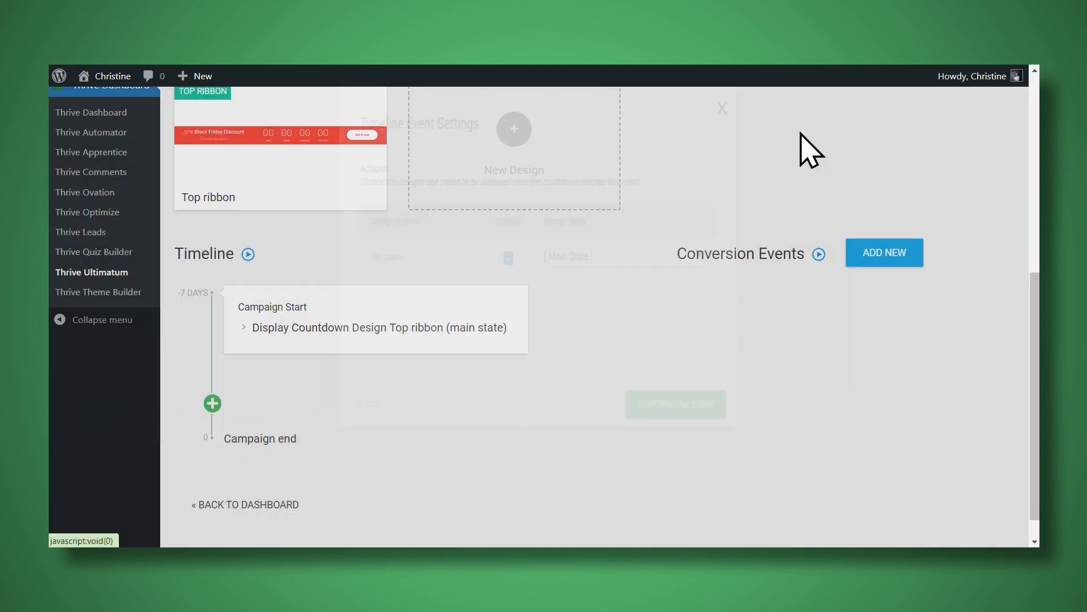
{"action": "left_click", "coordinate": [722, 109]}
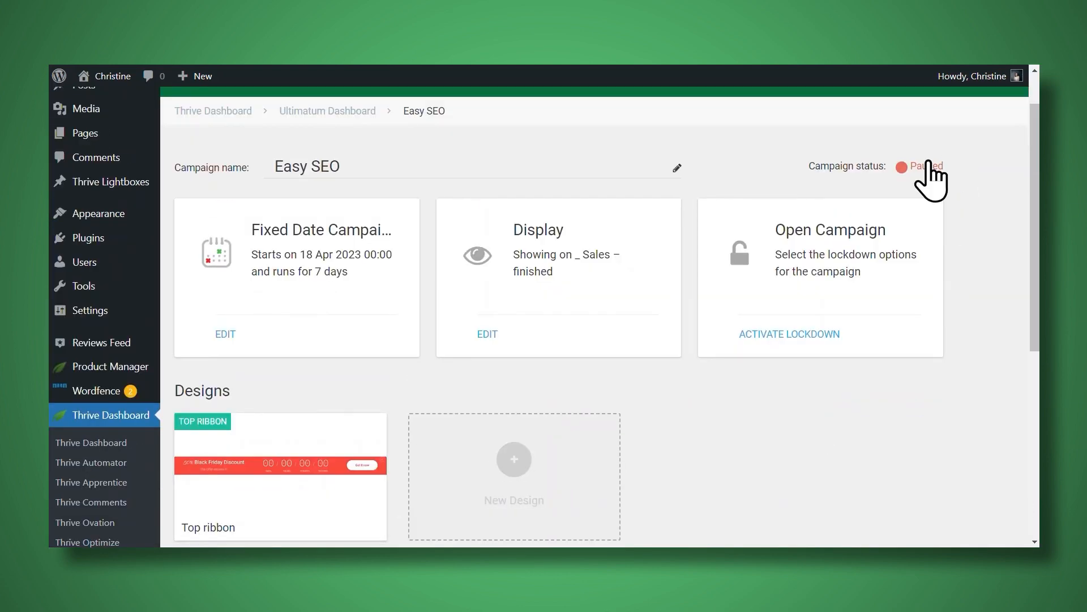
Step: Switch the Easy SEO campaign from Paused to running
{"action": "left_click", "coordinate": [901, 165]}
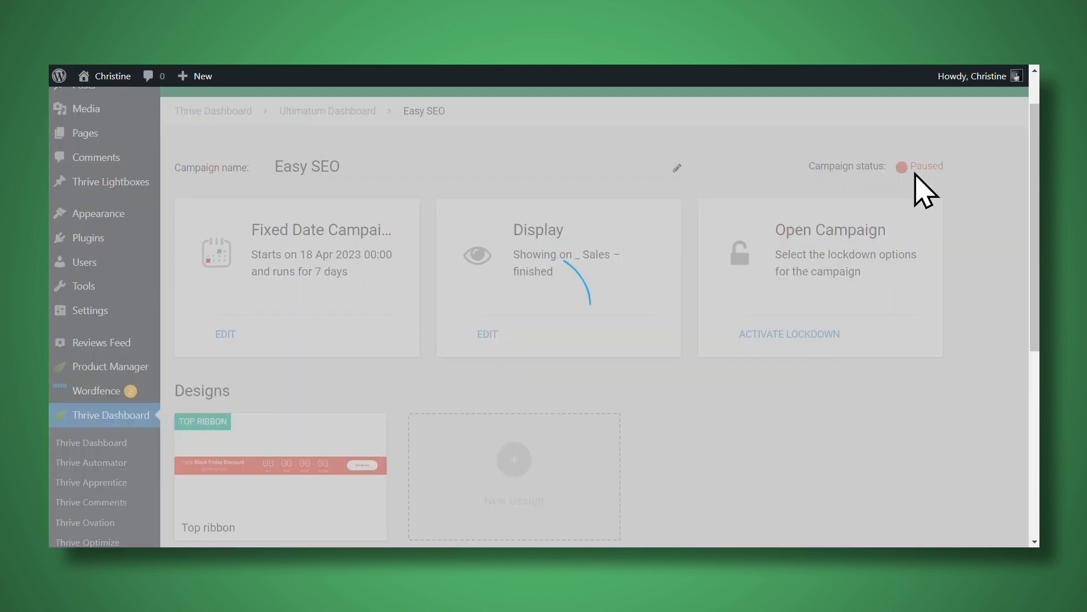
{"action": "left_click", "coordinate": [900, 166]}
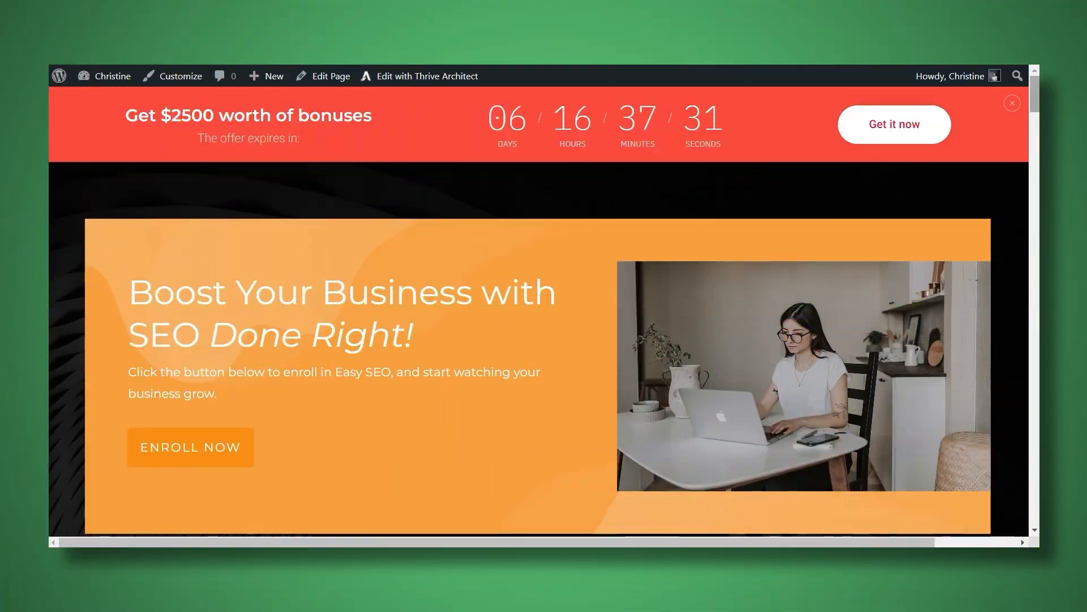
Step: Scroll the sales page to confirm the ribbon stays sticky on top, then dismiss it
{"action": "scroll", "scroll_direction": "down", "scroll_amount": 3}
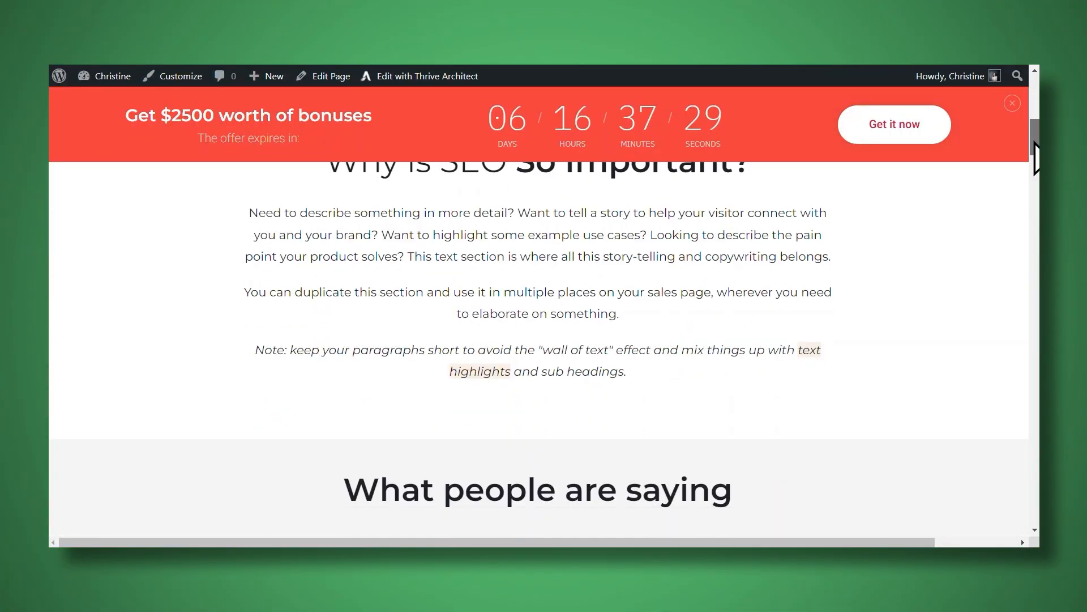
{"action": "scroll", "scroll_direction": "down", "scroll_amount": 3}
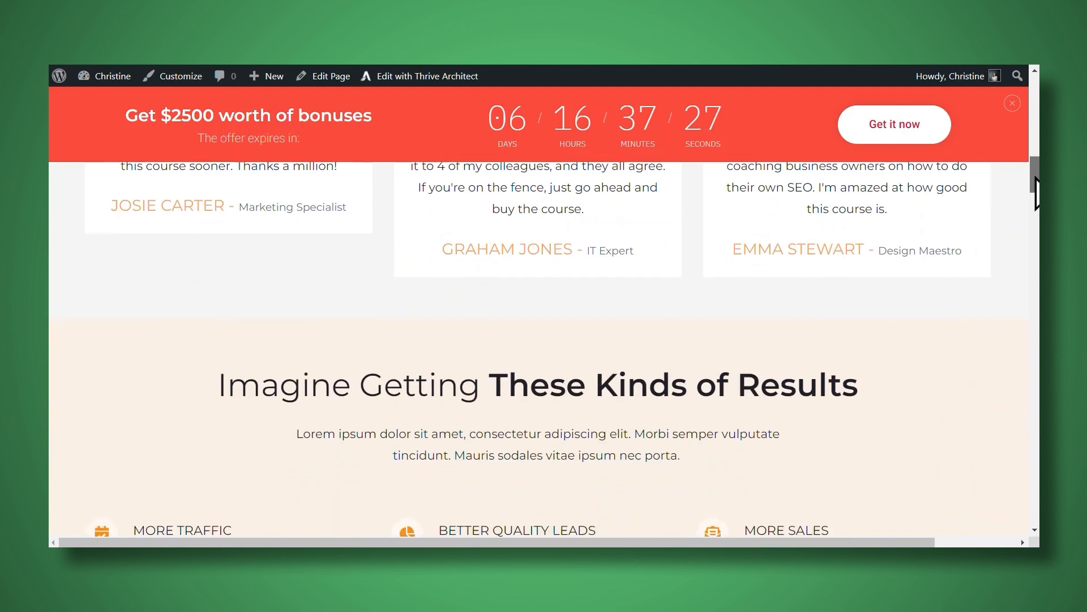
{"action": "scroll", "scroll_direction": "down", "scroll_amount": 3}
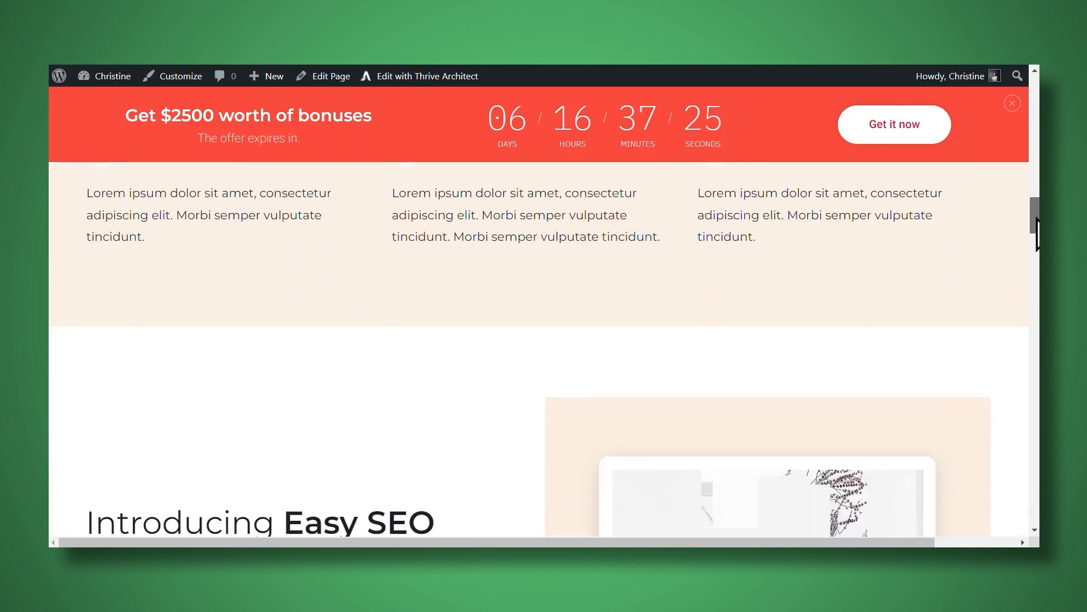
{"action": "scroll", "scroll_direction": "down", "scroll_amount": 3}
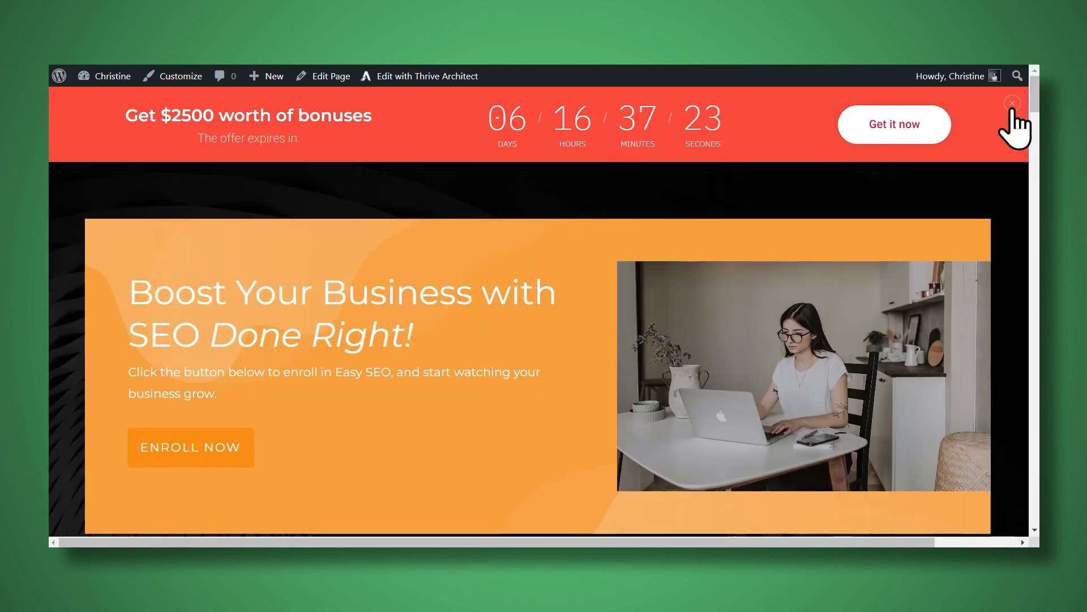
{"action": "left_click", "coordinate": [1011, 103]}
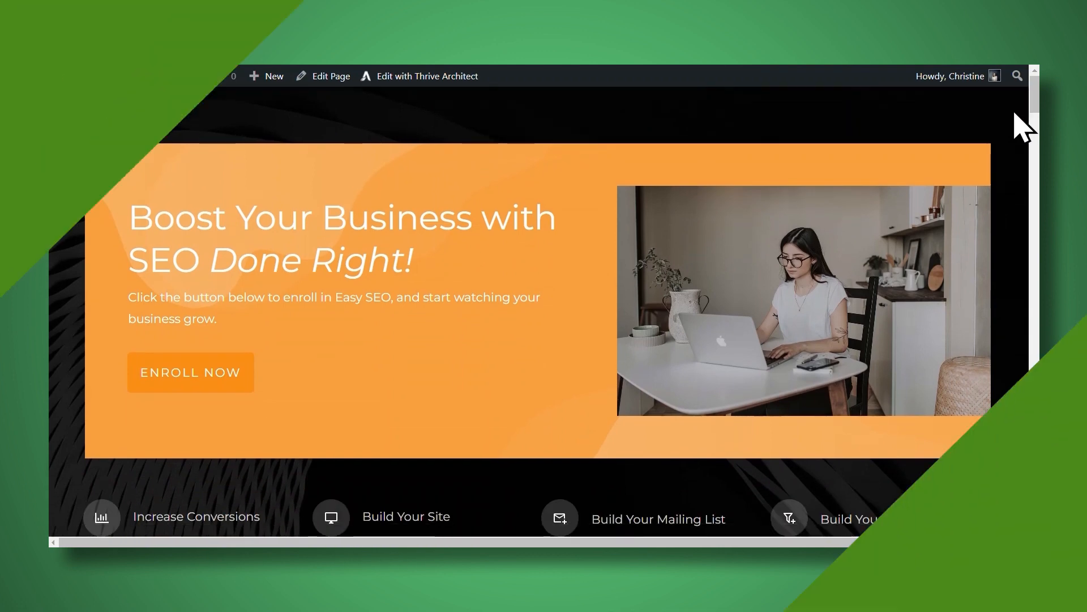